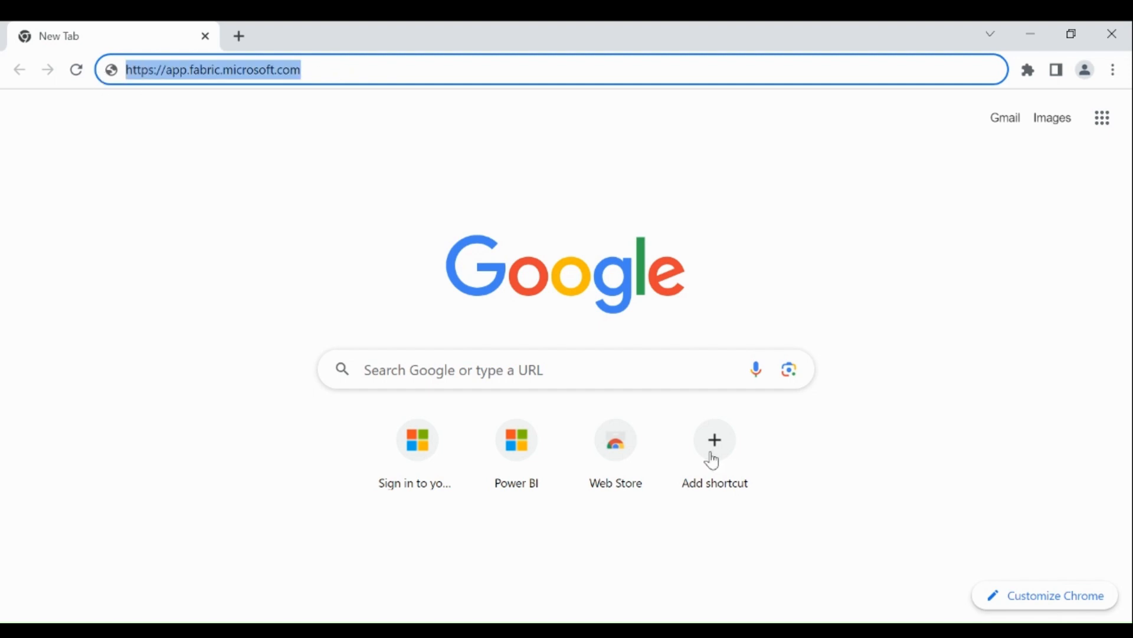
Step: Load app.fabric.microsoft.com in Chrome to reach the Microsoft sign-in password prompt
{"action": "left_click", "coordinate": [339, 70]}
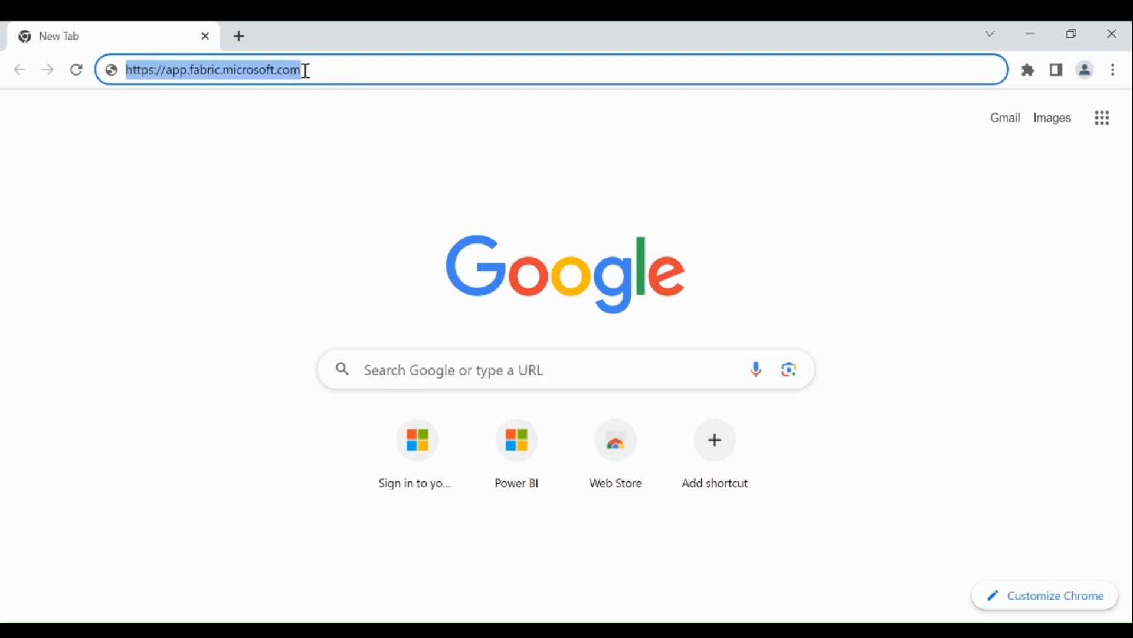
{"action": "key", "text": "Enter"}
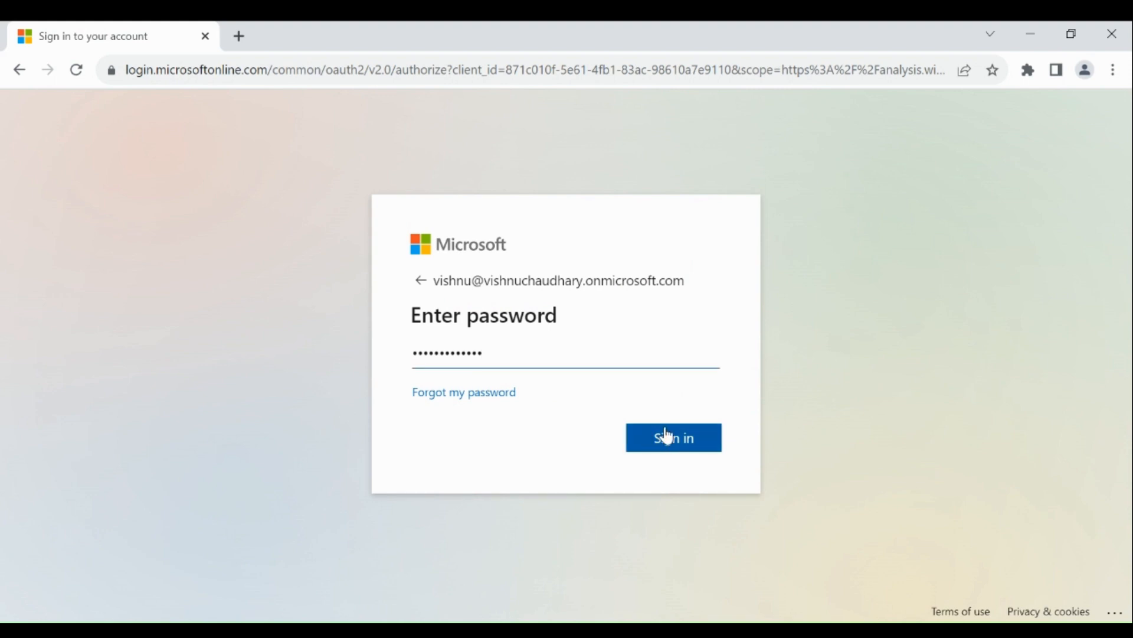
Step: Sign in, switch to Data Engineering, and open Dataverse Academy Workspace
{"action": "left_click", "coordinate": [674, 438]}
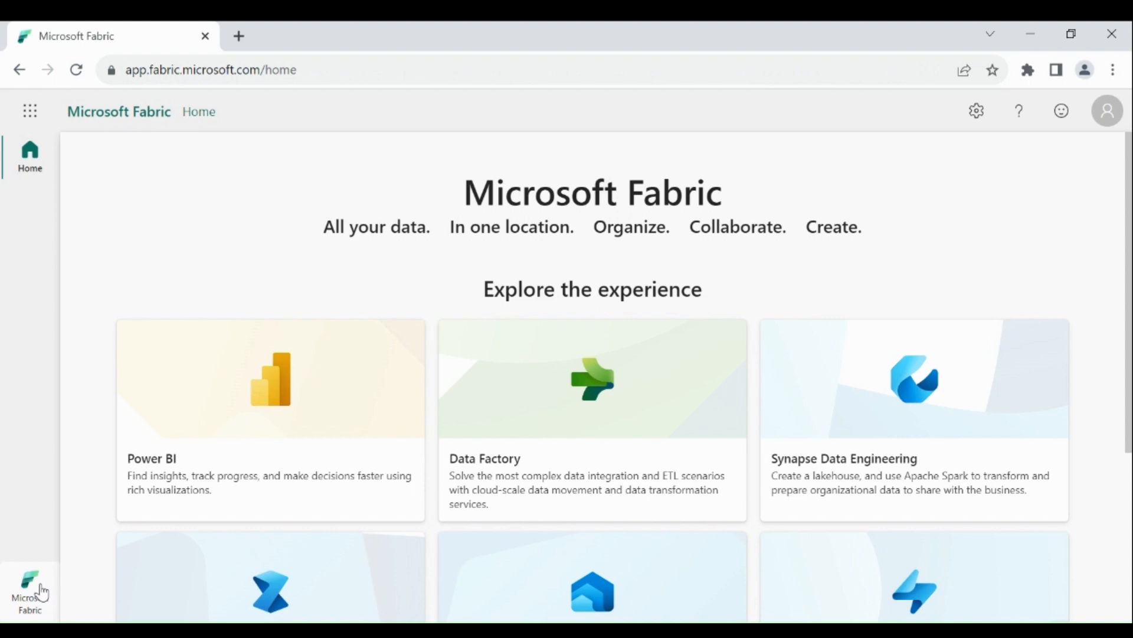
{"action": "left_click", "coordinate": [26, 588]}
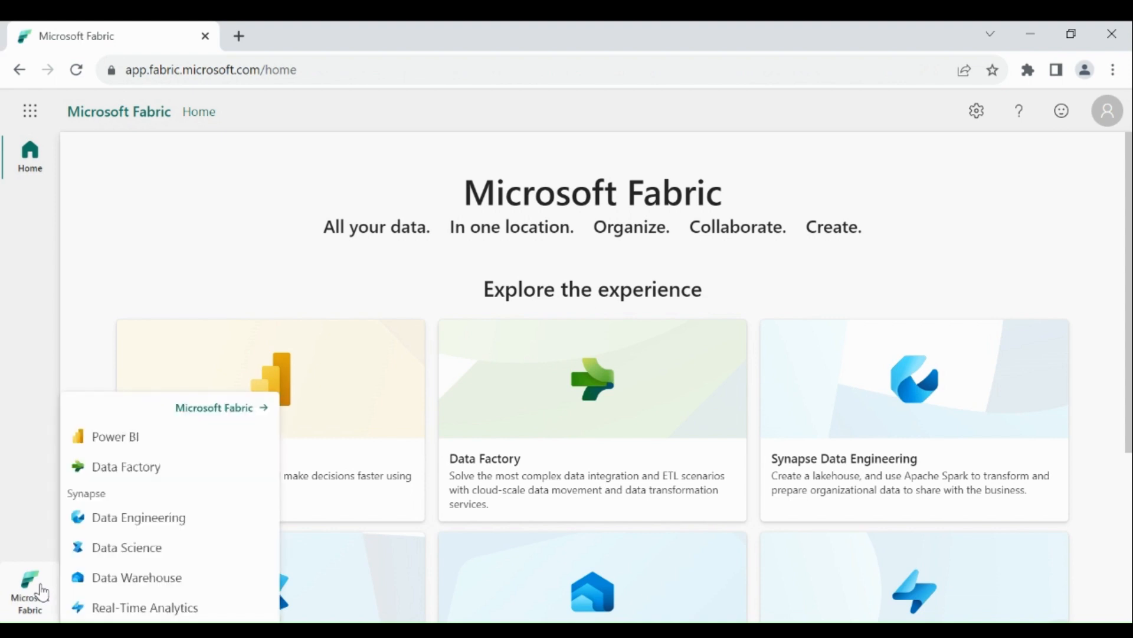
{"action": "mouse_move", "coordinate": [137, 520]}
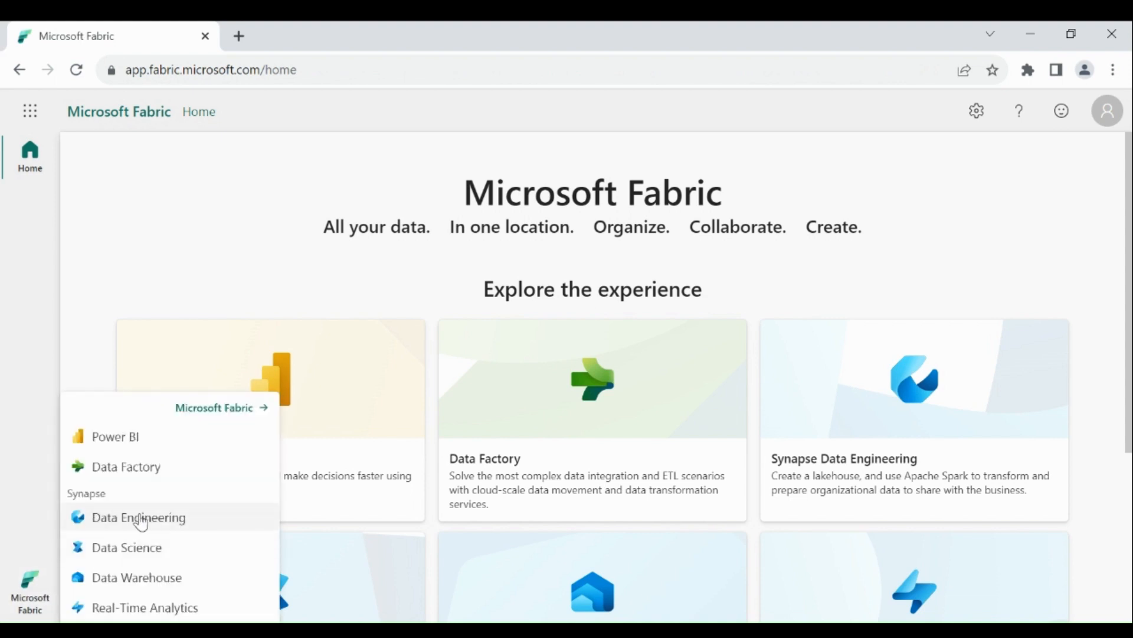
{"action": "left_click", "coordinate": [138, 517]}
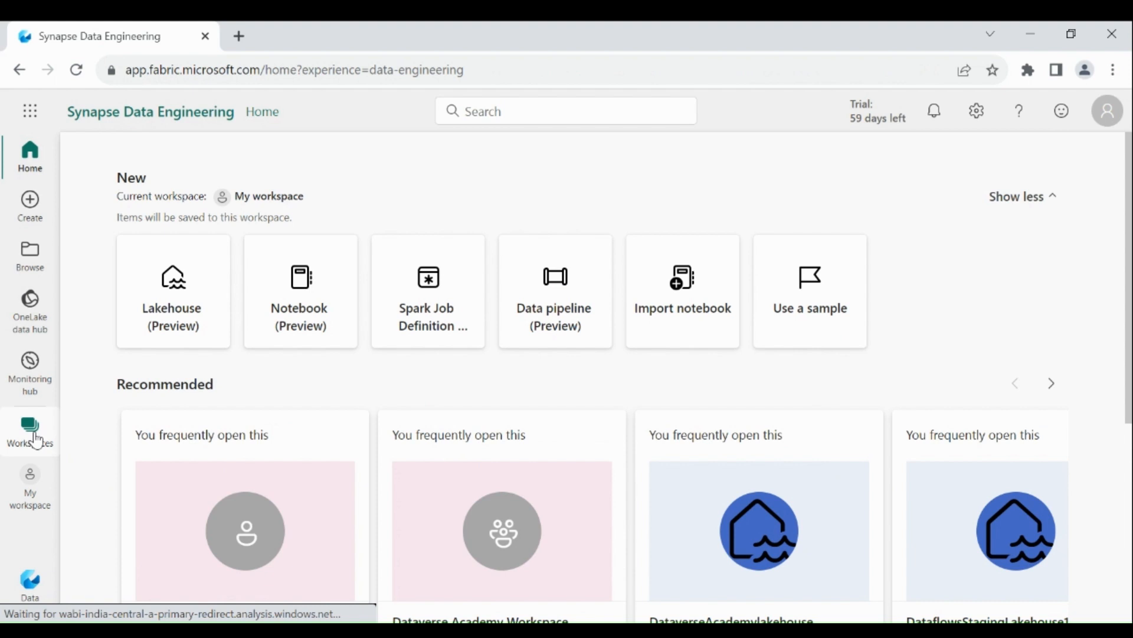
{"action": "left_click", "coordinate": [29, 425]}
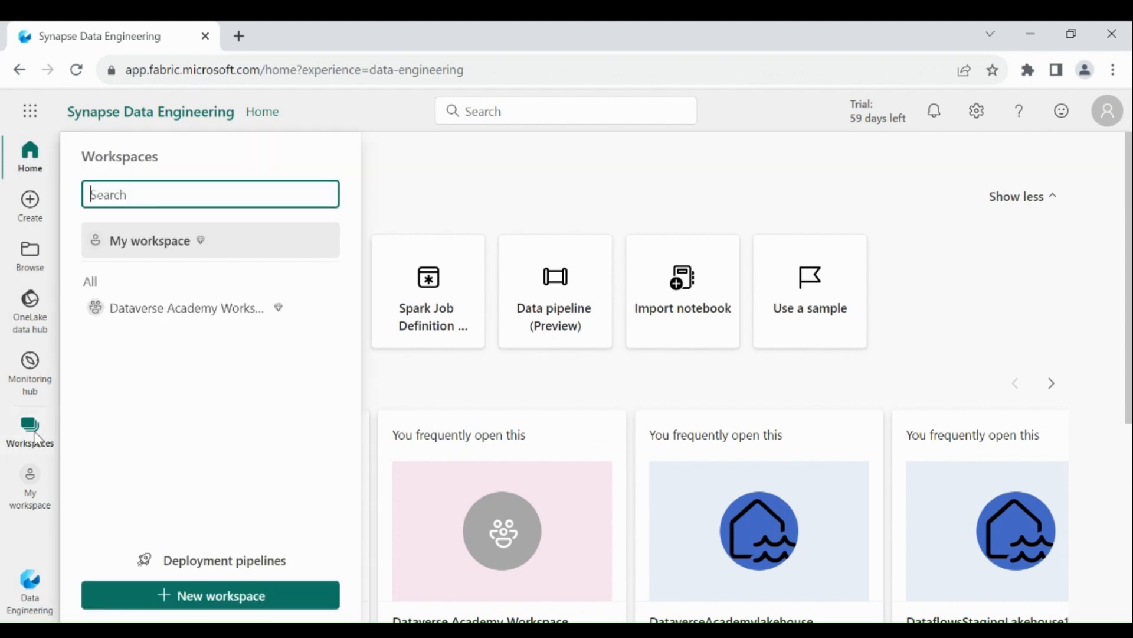
{"action": "mouse_move", "coordinate": [186, 314]}
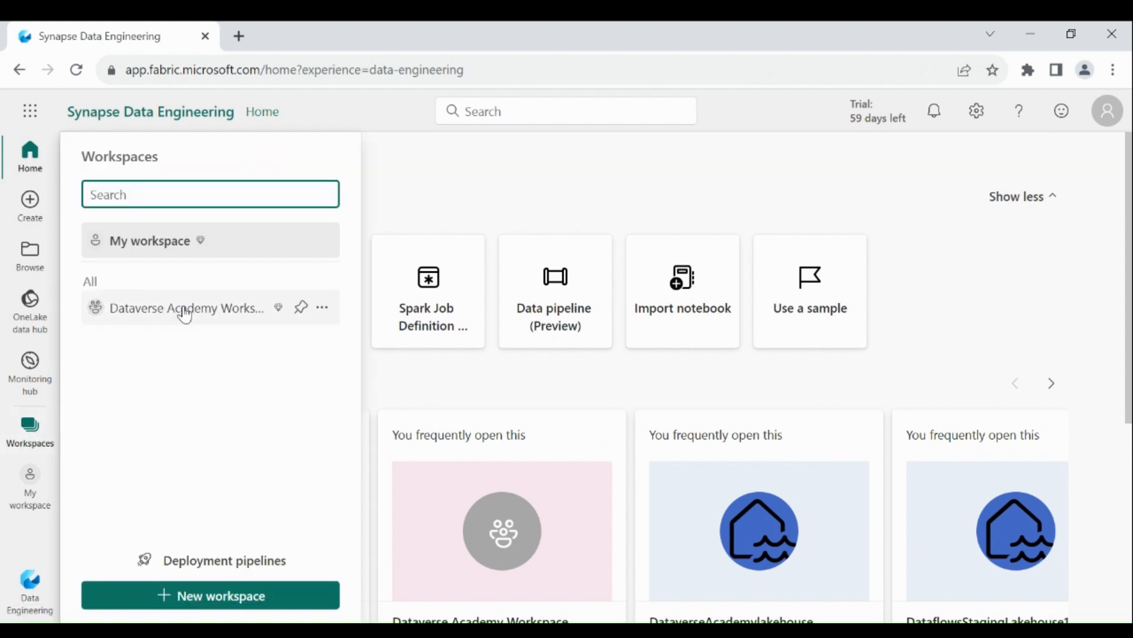
{"action": "left_click", "coordinate": [183, 308]}
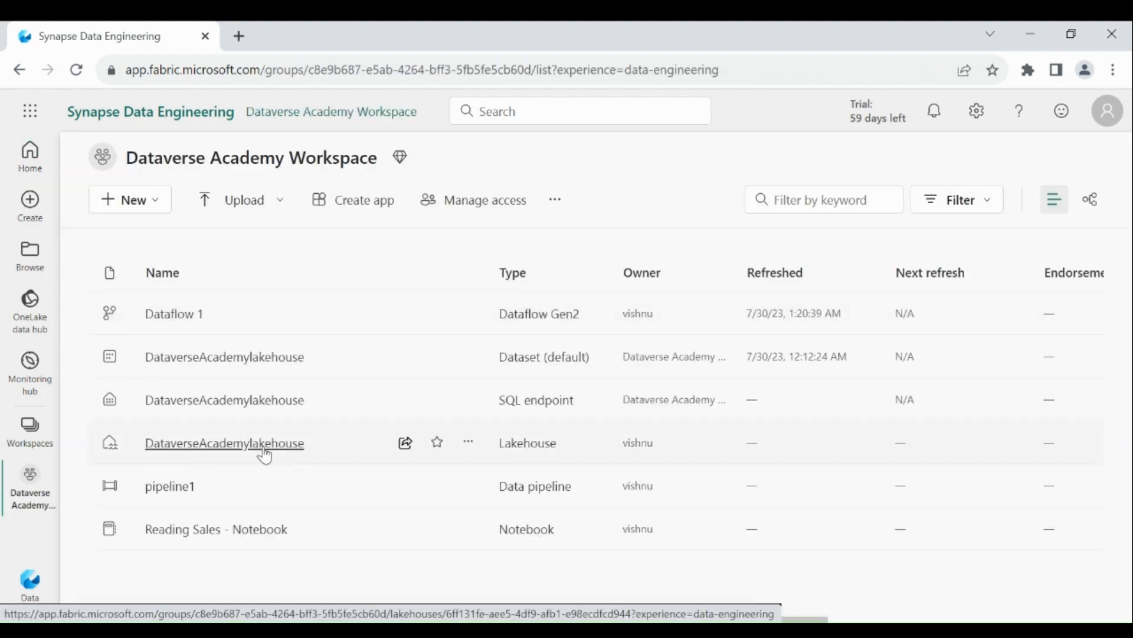
Step: Open DataverseAcademylakehouse and upload dimension_customer.csv (65 KB) into Files
{"action": "left_click", "coordinate": [224, 443]}
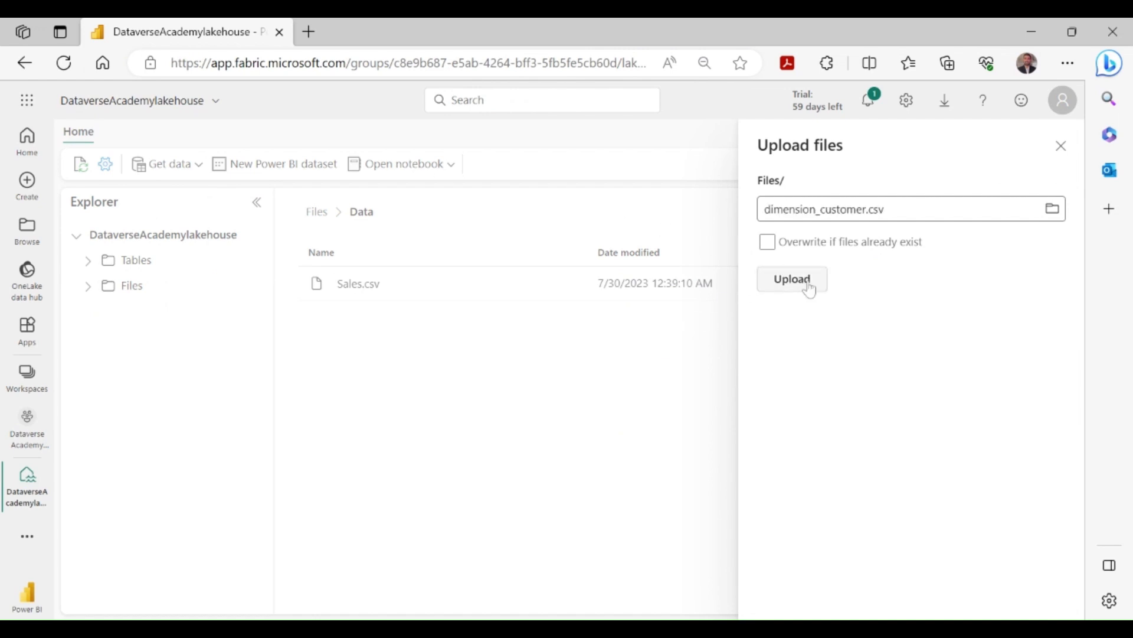
{"action": "left_click", "coordinate": [792, 279]}
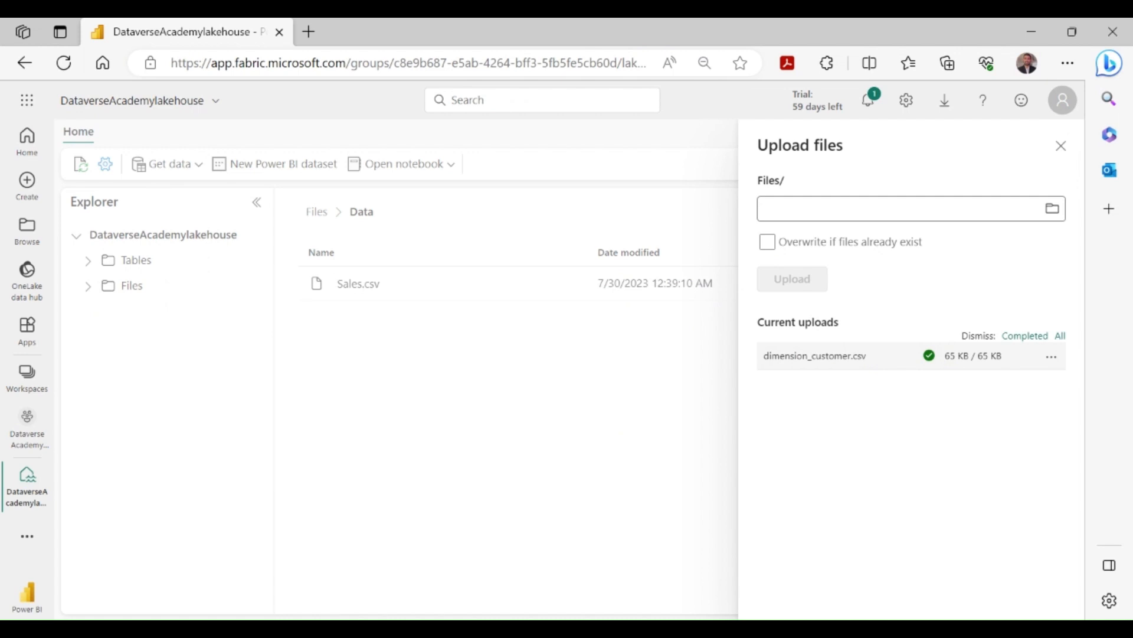
{"action": "mouse_move", "coordinate": [607, 391]}
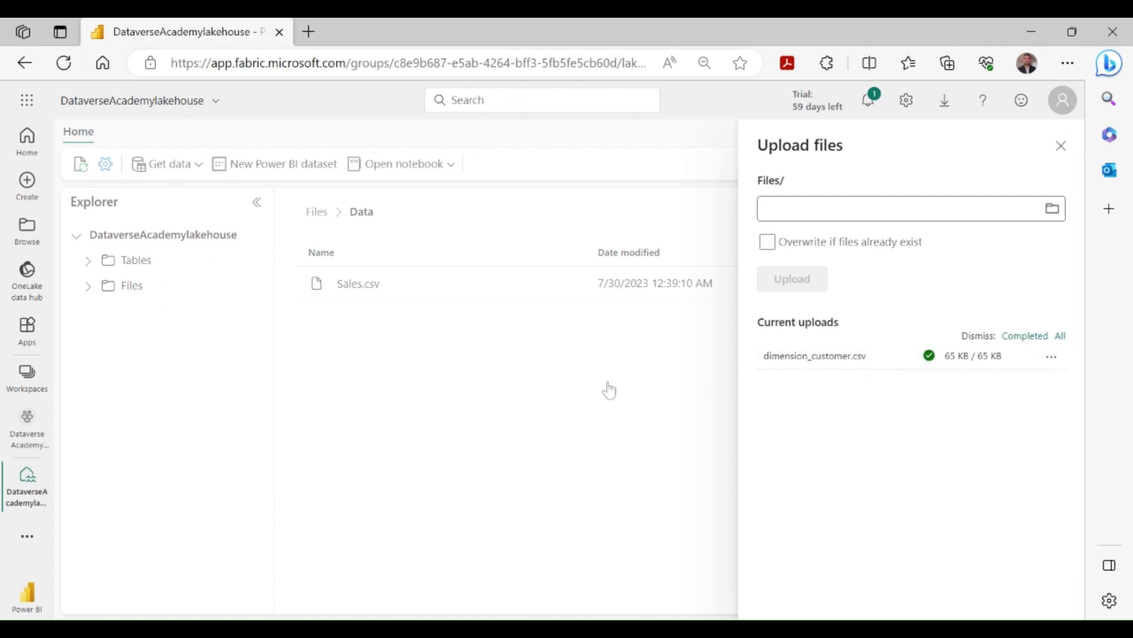
{"action": "left_click", "coordinate": [1057, 145]}
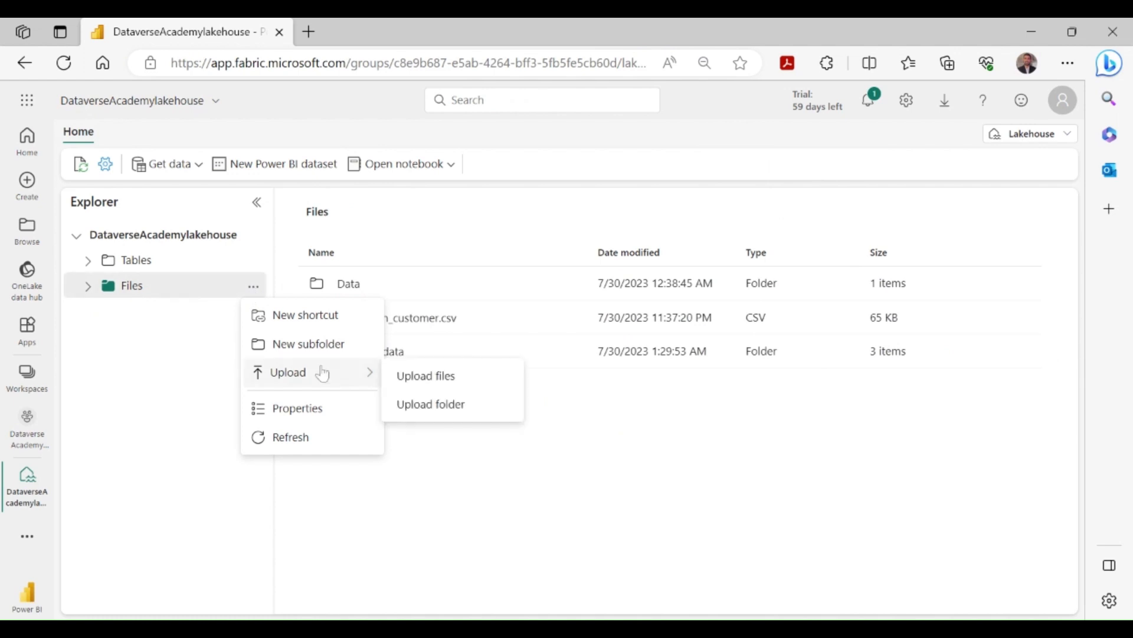
{"action": "mouse_move", "coordinate": [425, 375]}
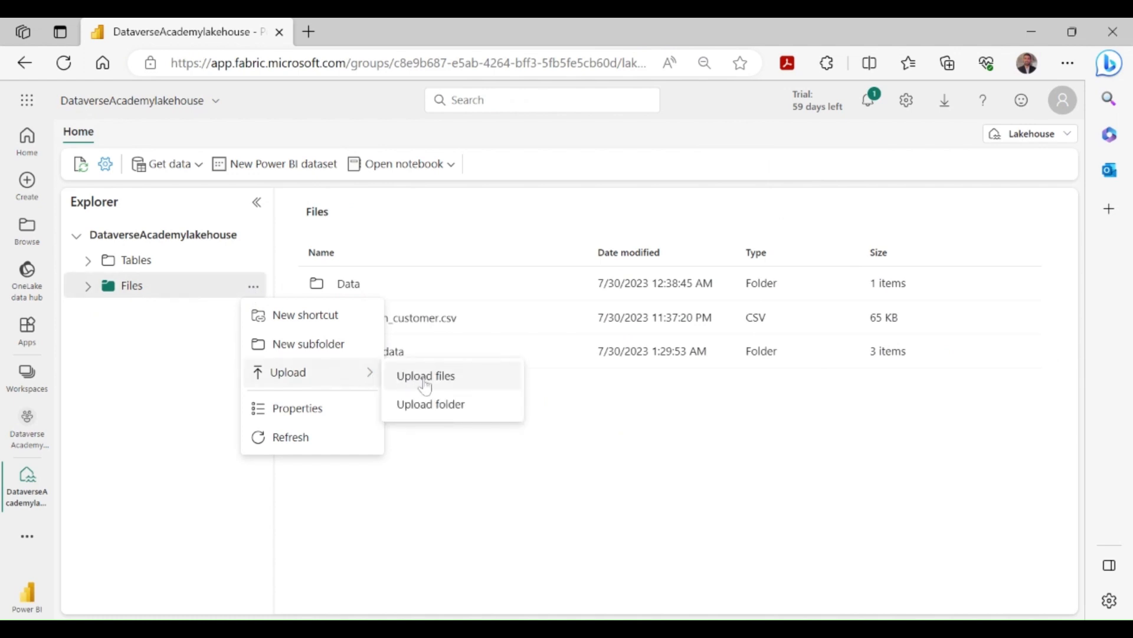
Step: Re-upload dimension_customer.csv into Files with 'Overwrite if files already exist' enabled
{"action": "left_click", "coordinate": [425, 375]}
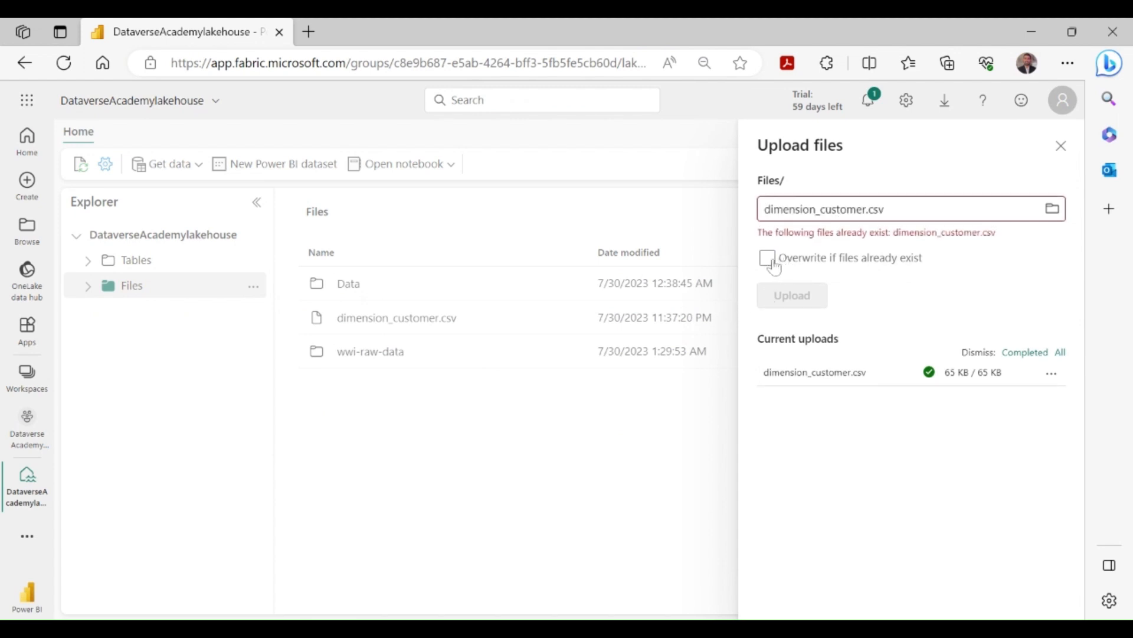
{"action": "left_click", "coordinate": [768, 259]}
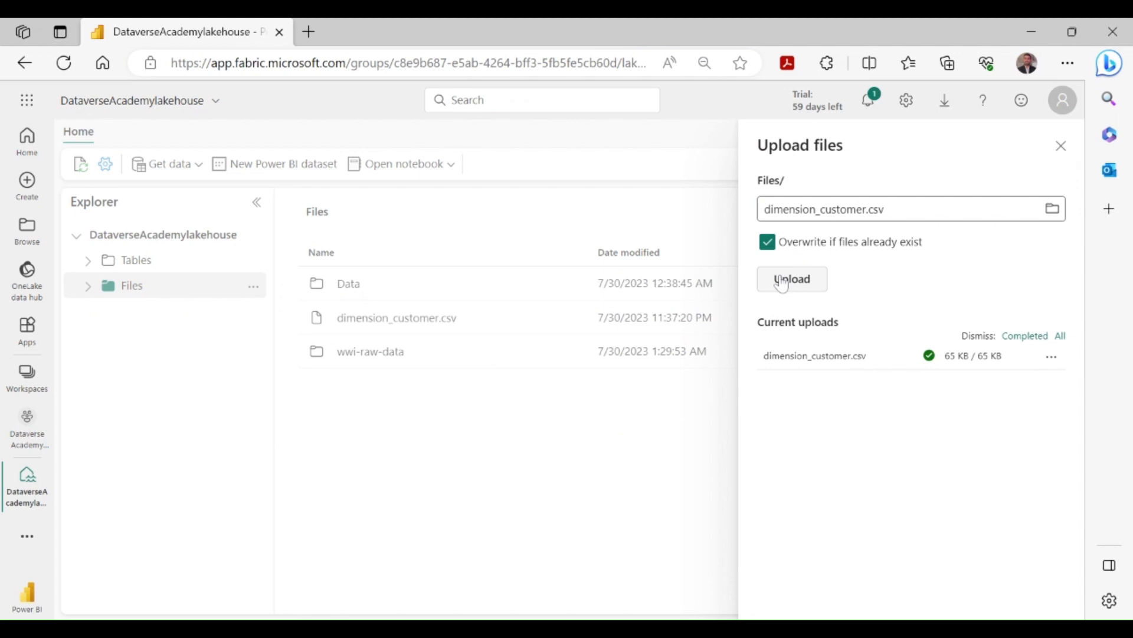
{"action": "left_click", "coordinate": [792, 279]}
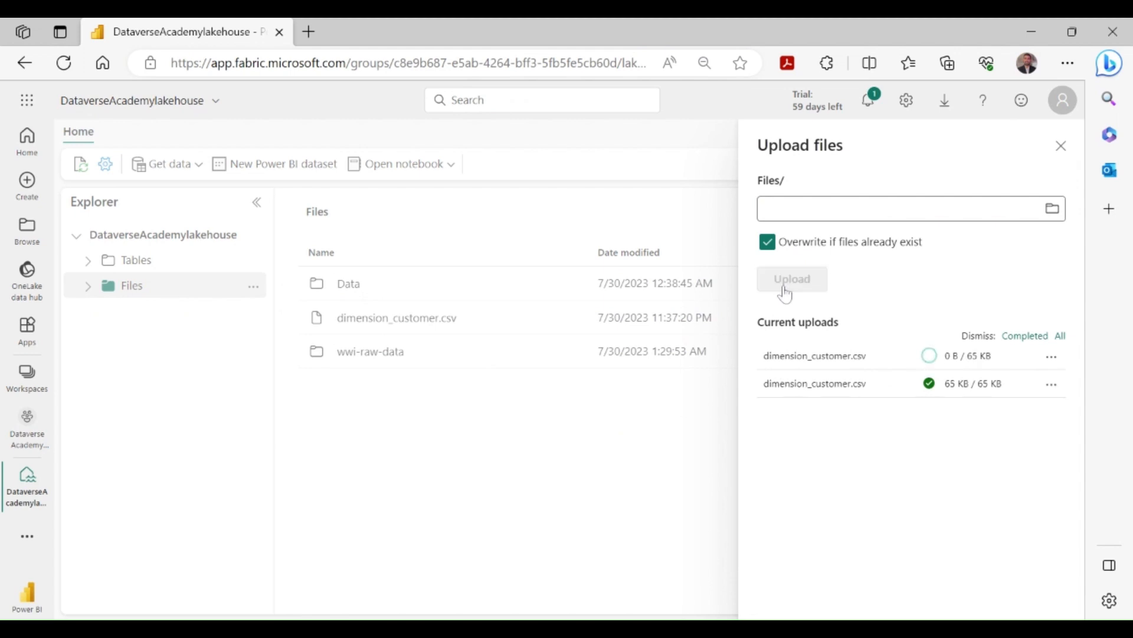